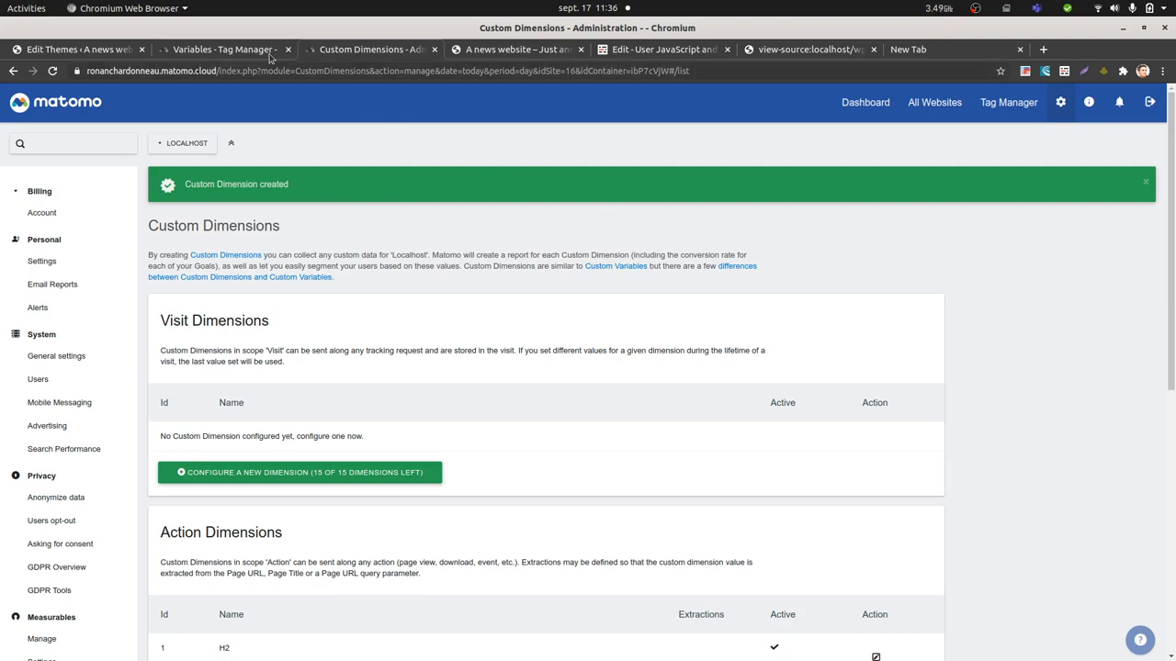
Start a new variable from the Tag Manager variables list, then switch to the WordPress site tab.
left_click(224, 48)
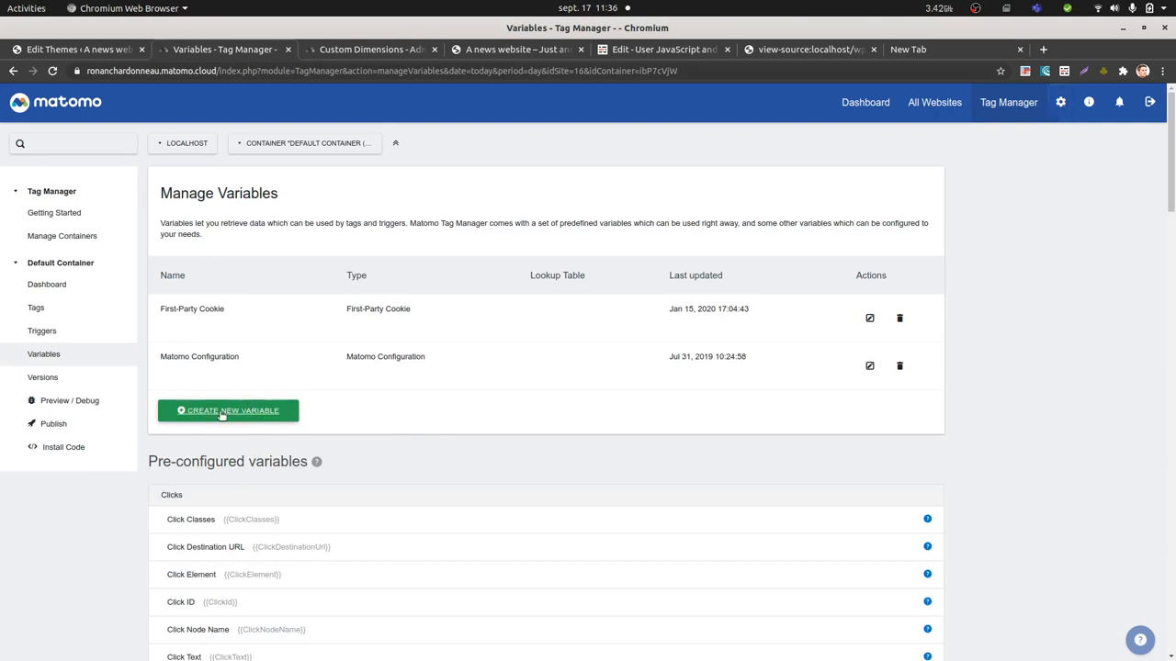
left_click(228, 411)
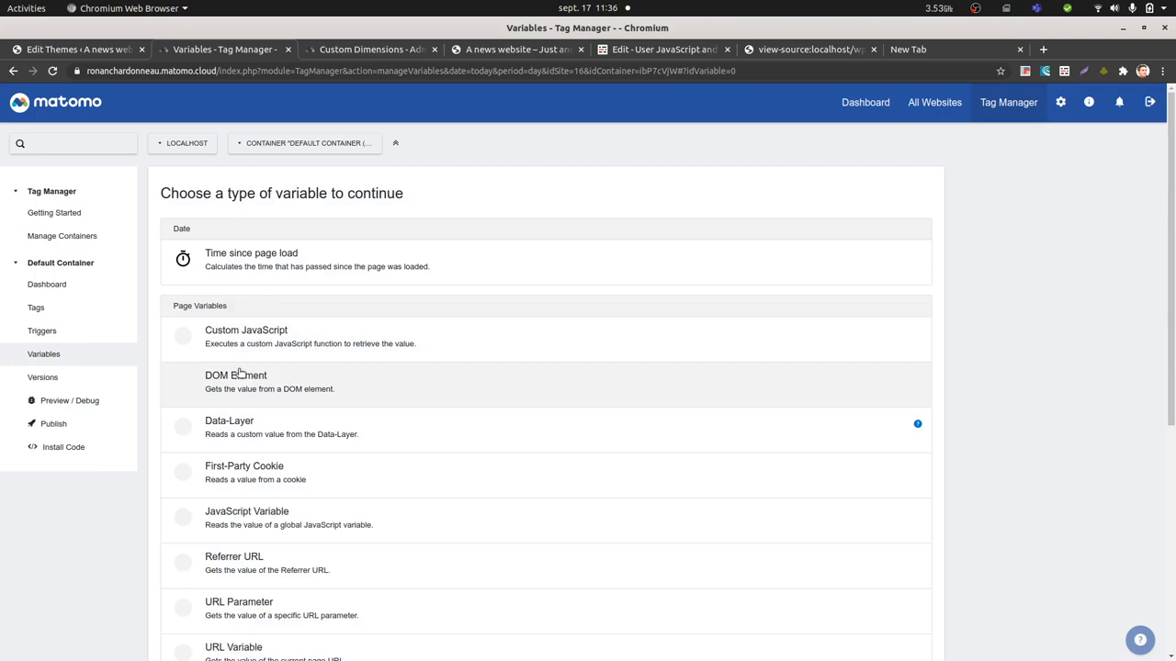
mouse_move(276, 342)
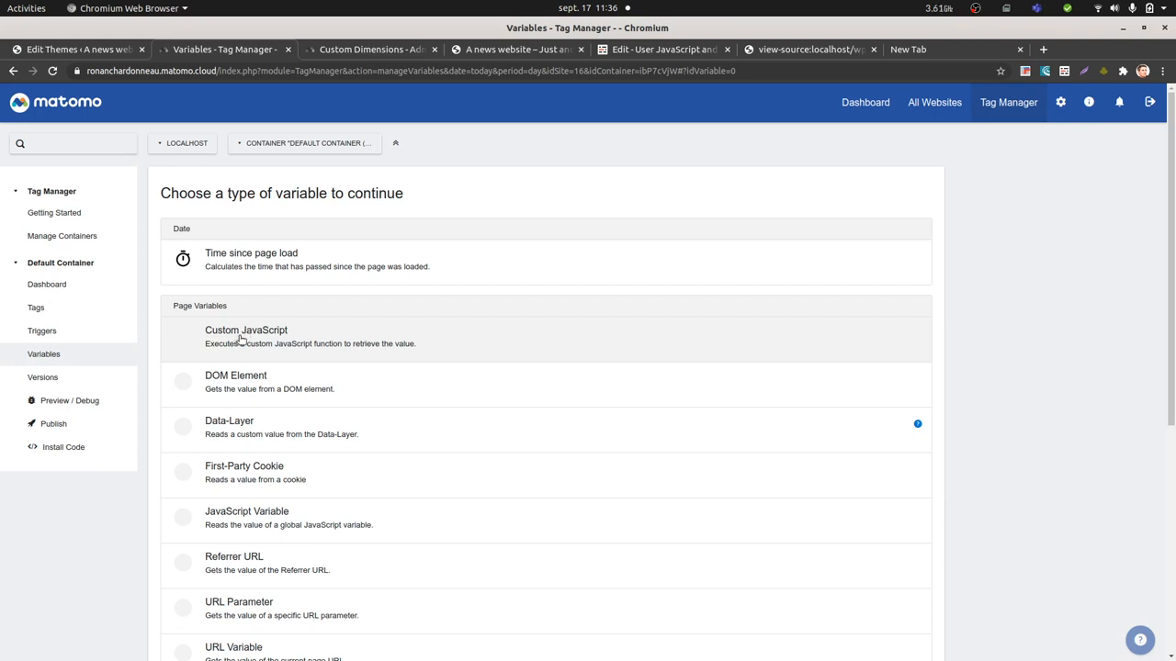
left_click(518, 48)
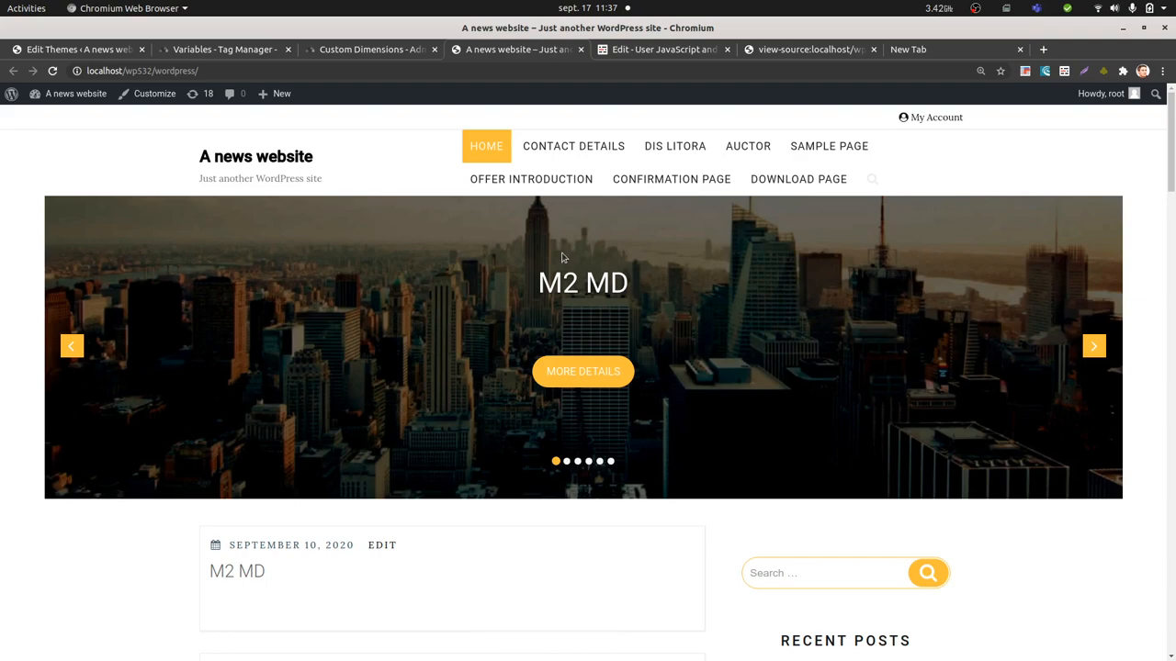
View the WordPress homepage's HTML source to locate its h2 headings.
right_click(562, 258)
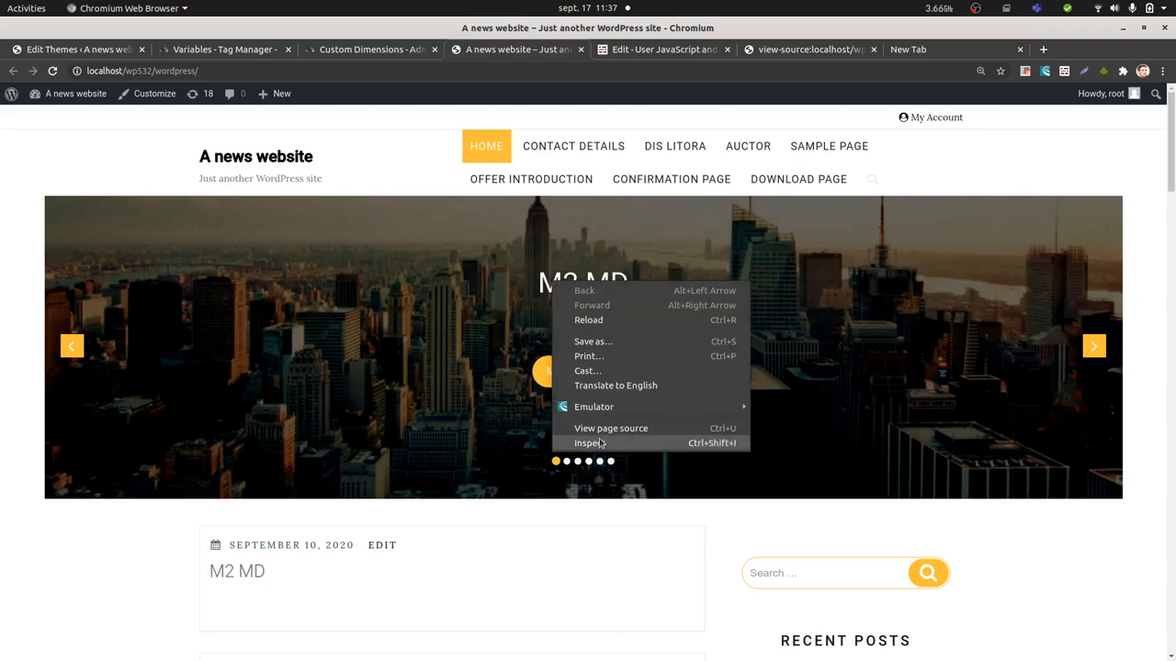
left_click(588, 442)
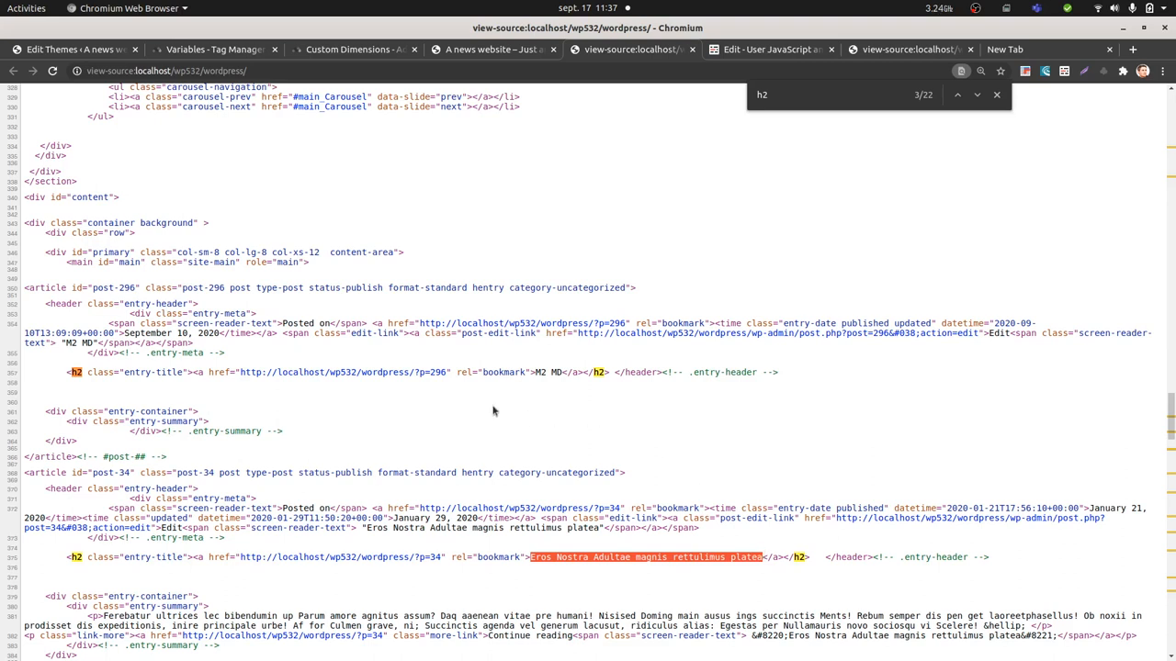
mouse_move(382, 143)
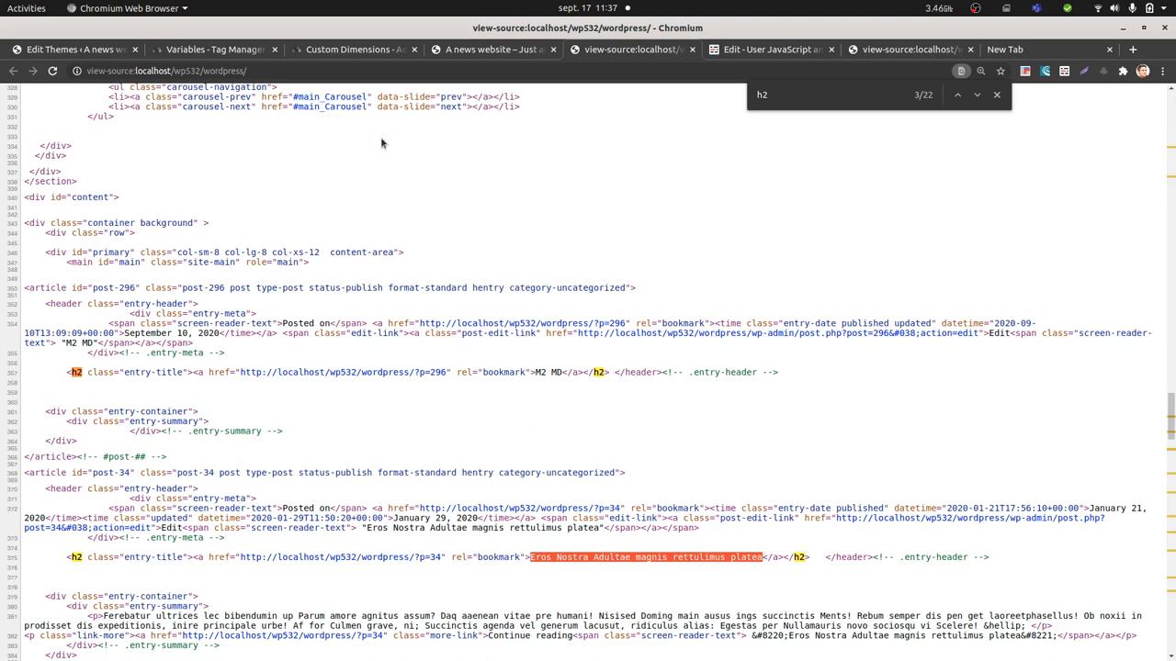
mouse_move(217, 49)
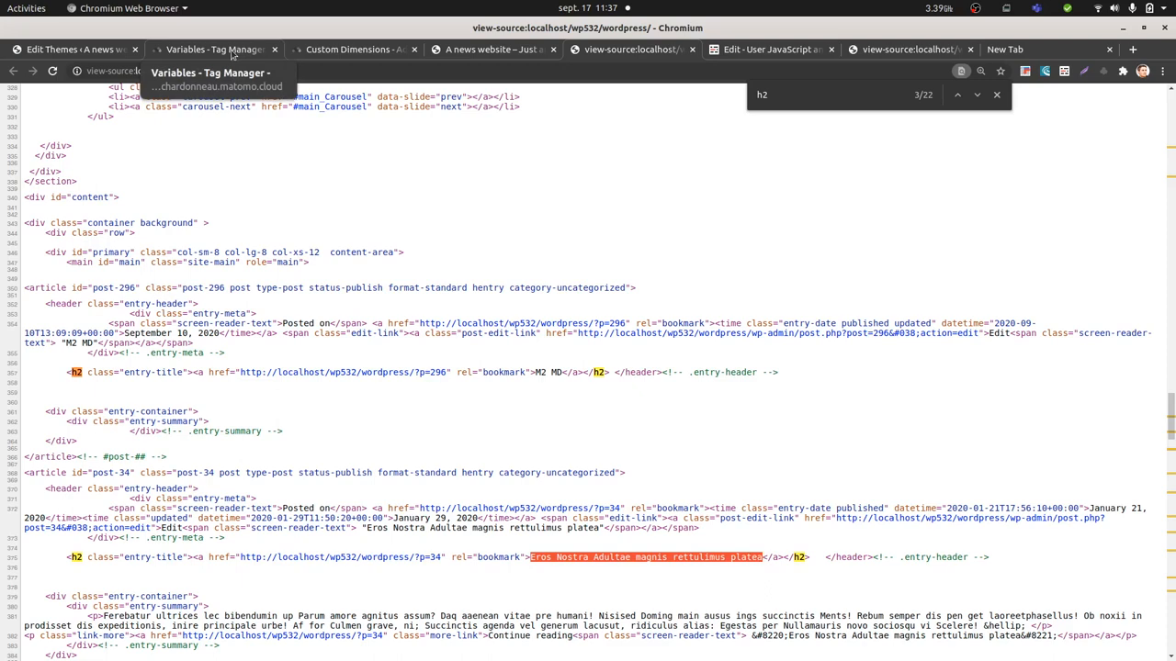
Back in Tag Manager, choose Custom JavaScript as the new variable's type.
left_click(217, 48)
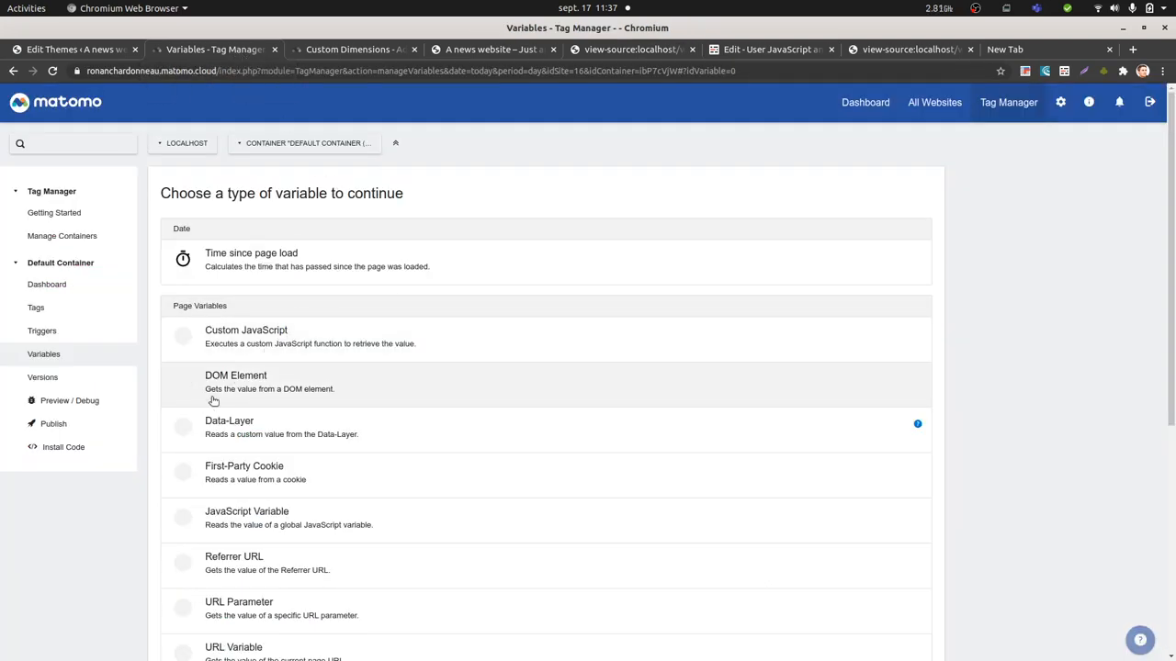
mouse_move(235, 347)
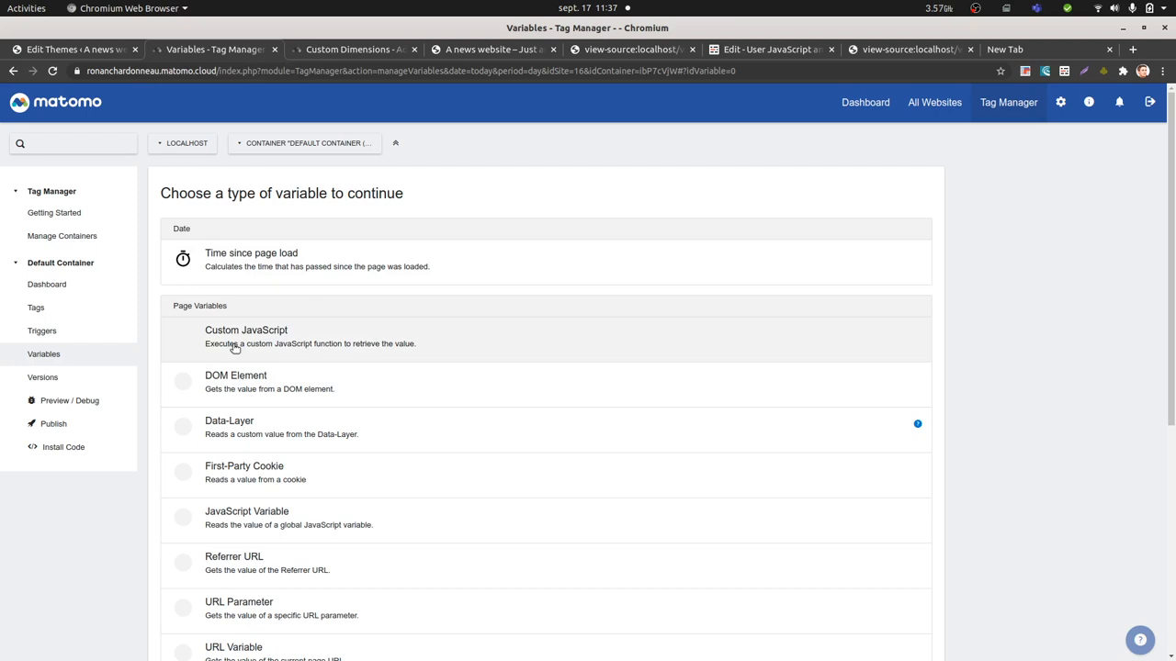
mouse_move(422, 303)
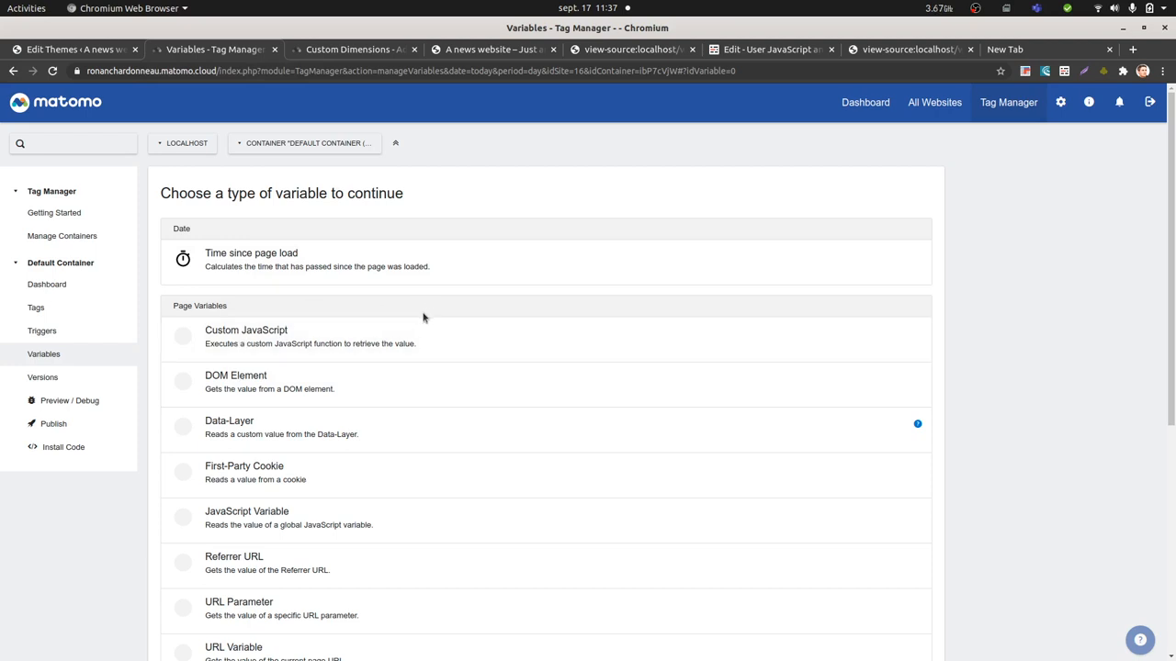
mouse_move(246, 334)
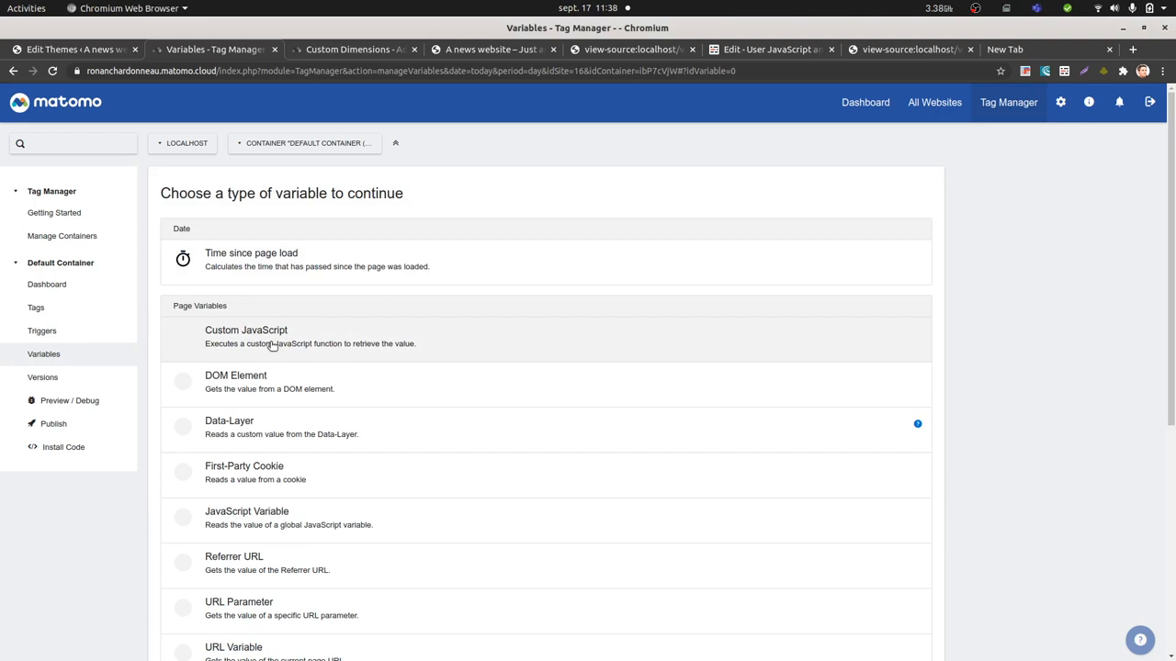
left_click(246, 336)
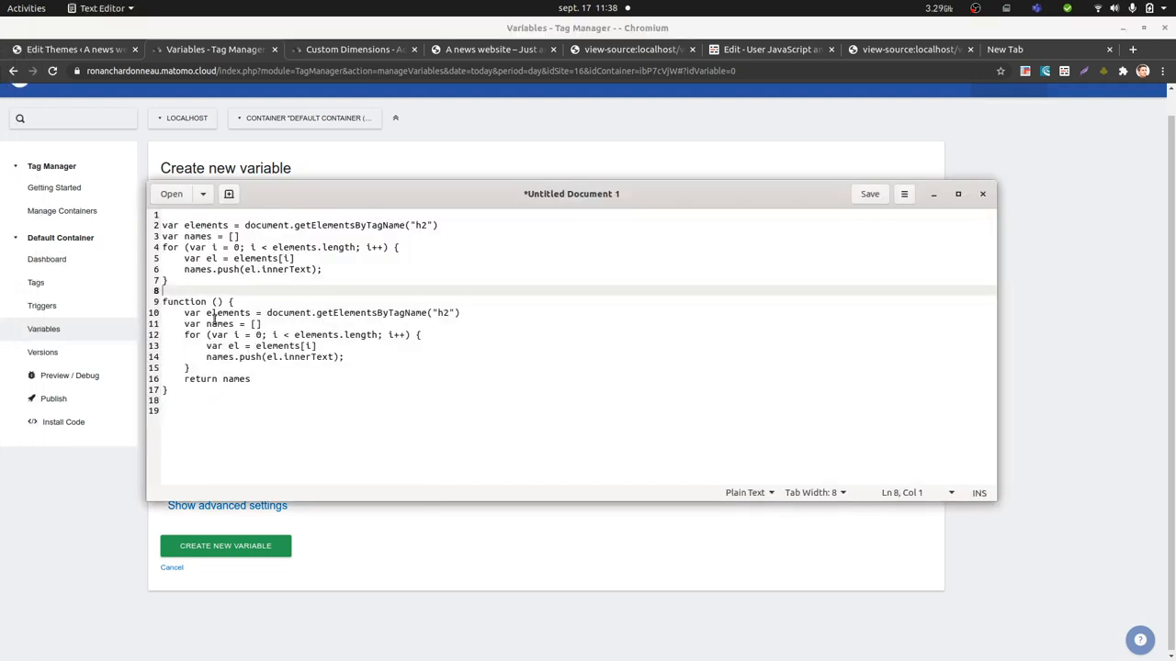
left_click(186, 301)
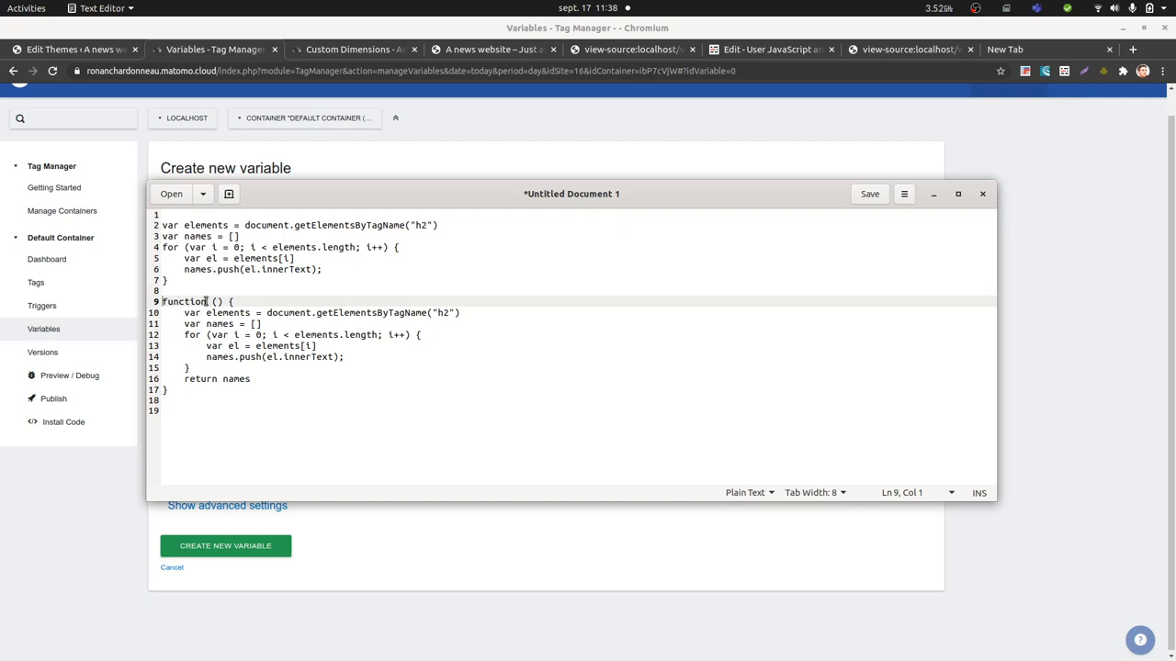
double_click(184, 302)
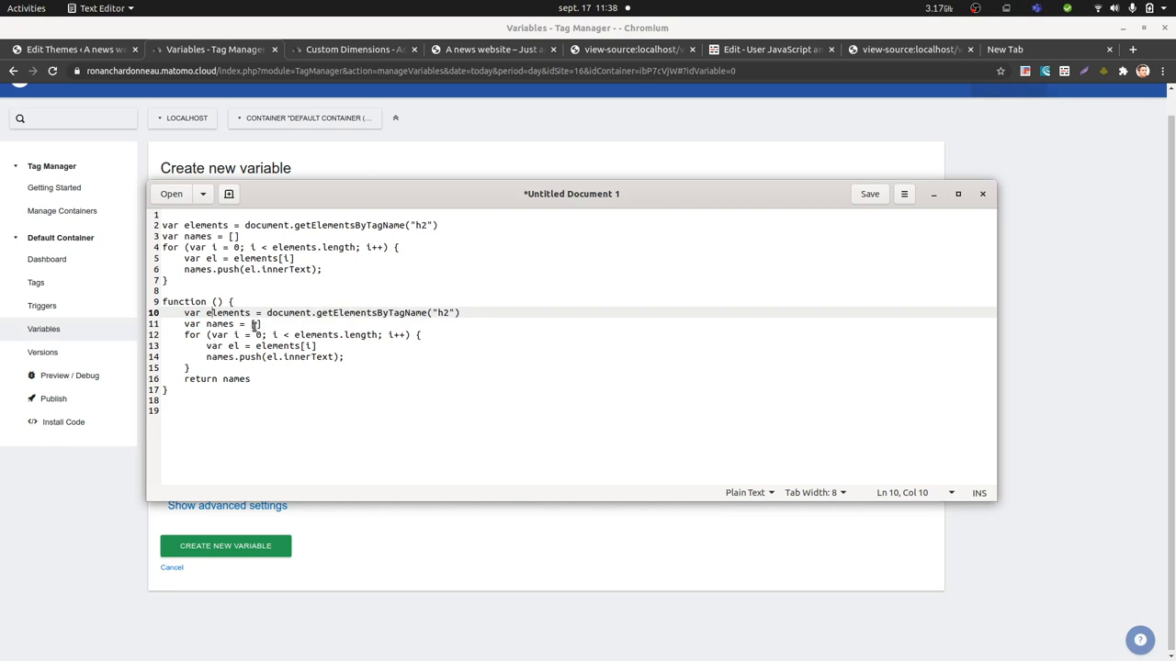
mouse_move(255, 324)
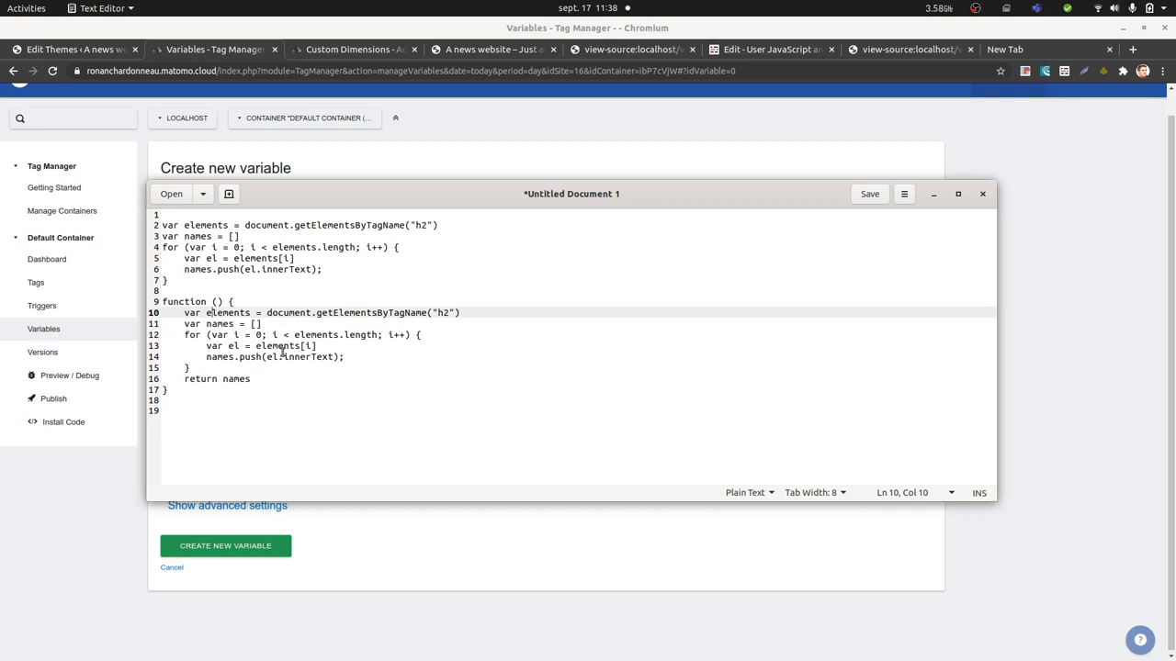
double_click(305, 357)
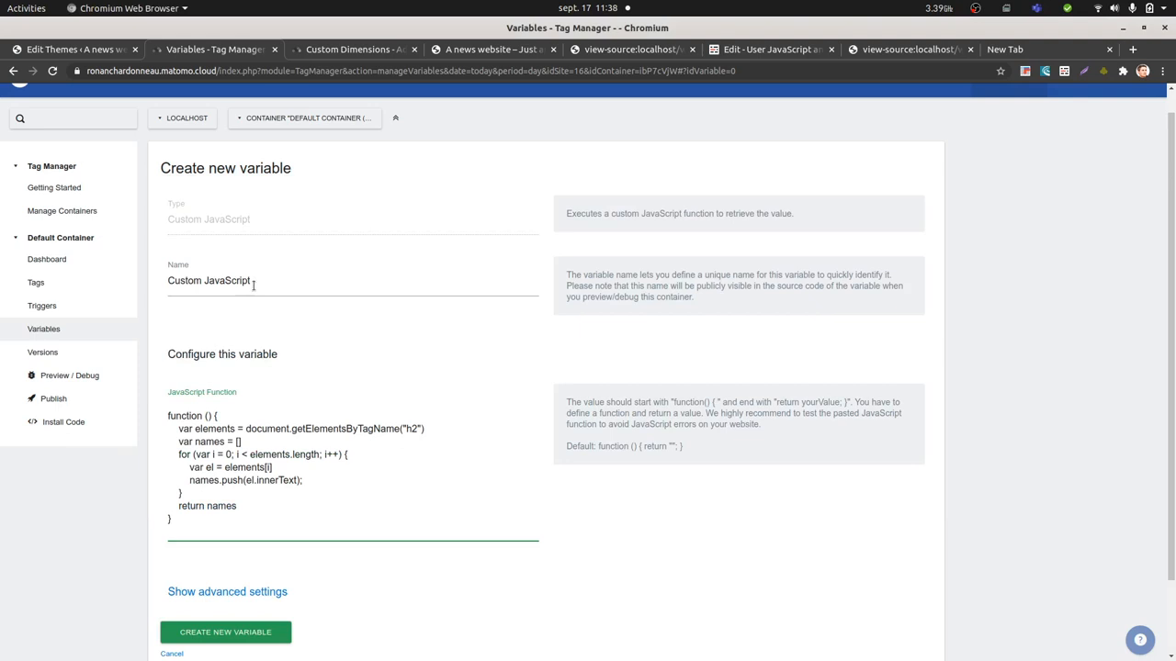
Save the Custom JavaScript variable as H2 and go to the Tags list.
type("h")
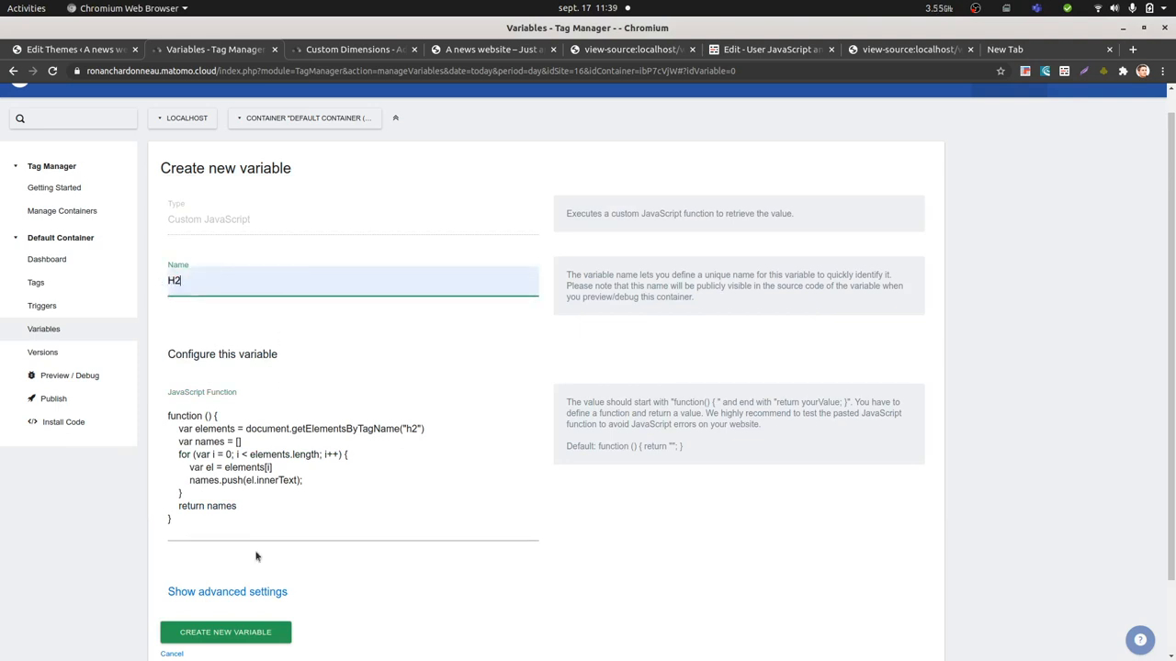
left_click(225, 632)
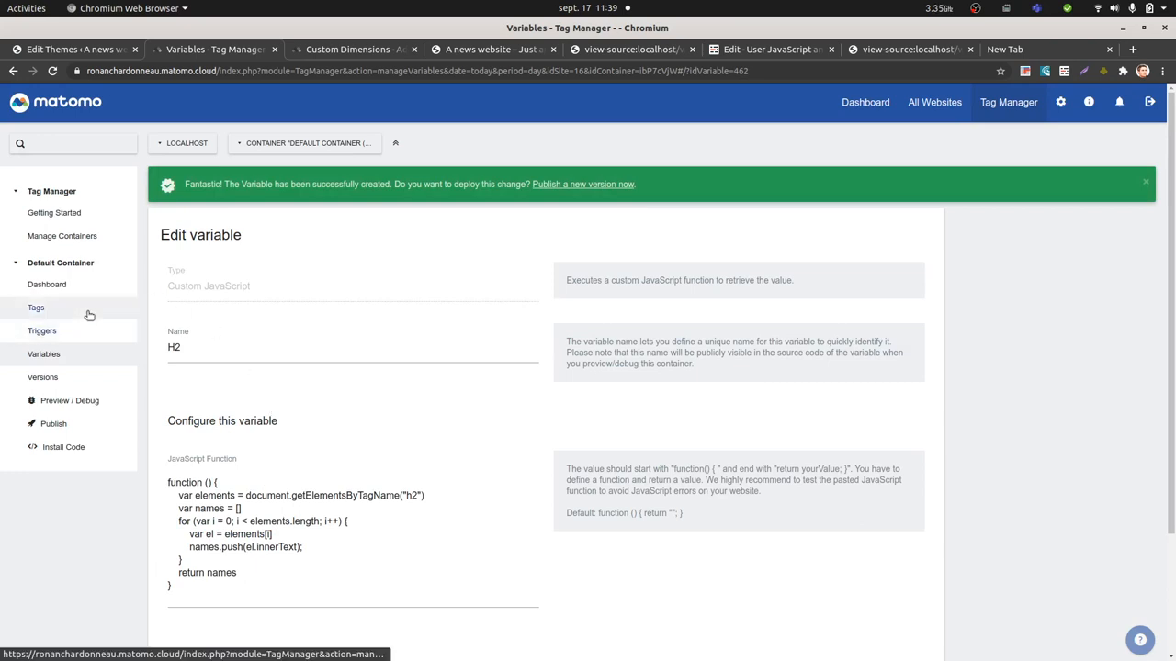
left_click(37, 309)
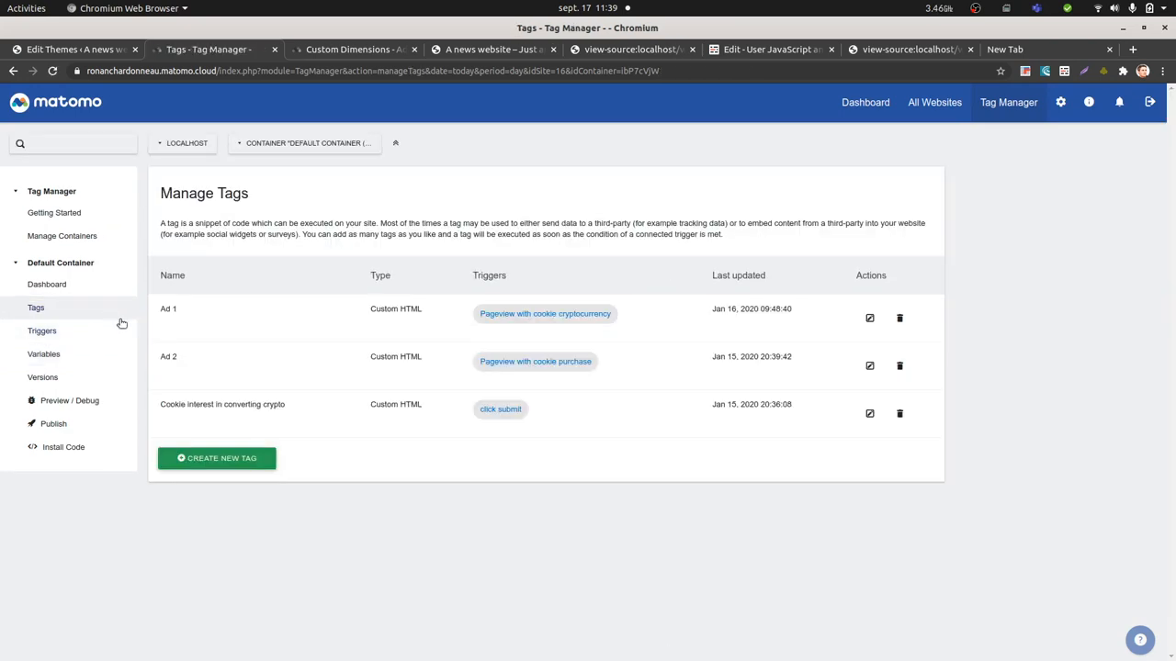
Start a new Matomo Analytics tag with its own new Matomo configuration.
left_click(217, 458)
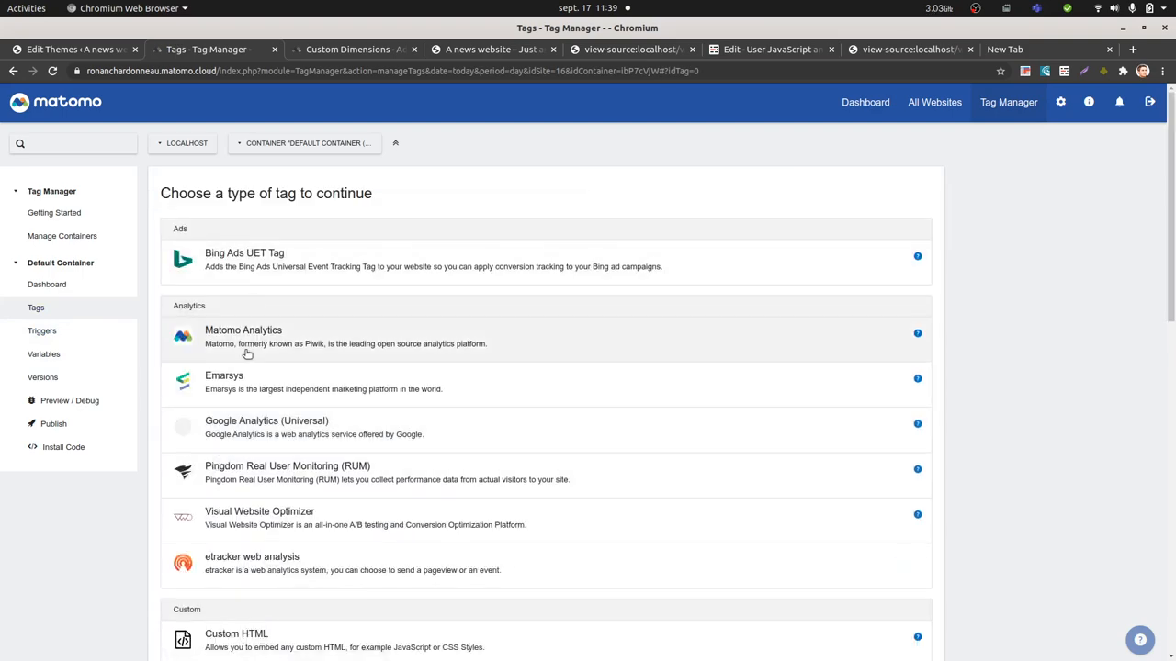
left_click(242, 336)
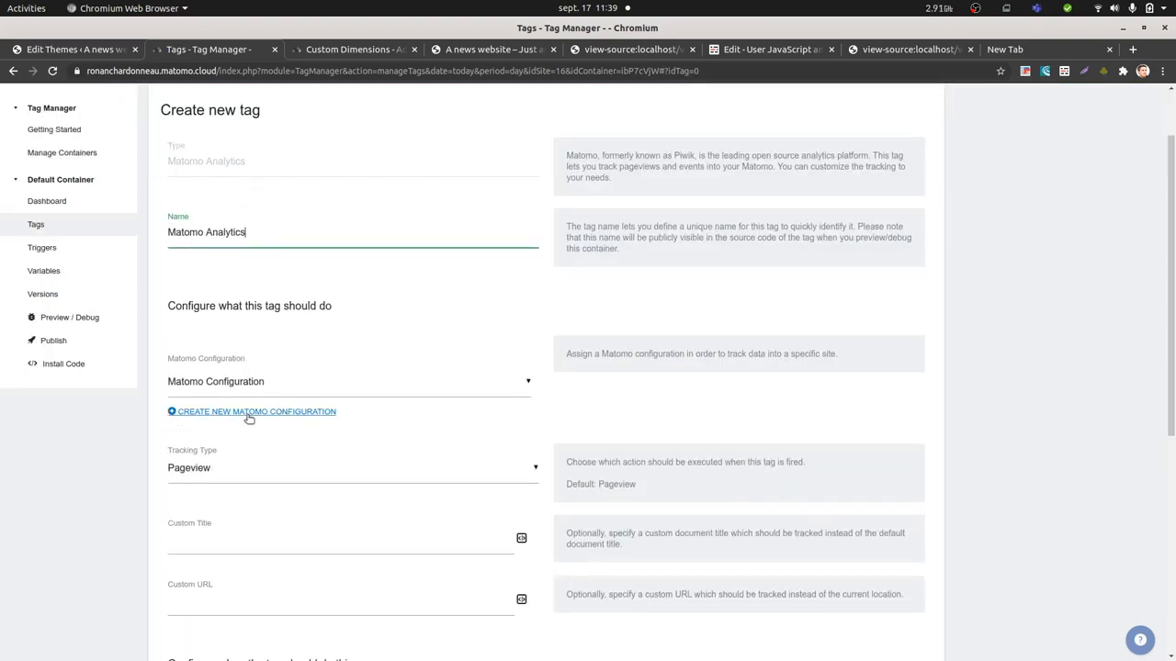
scroll("down", 3)
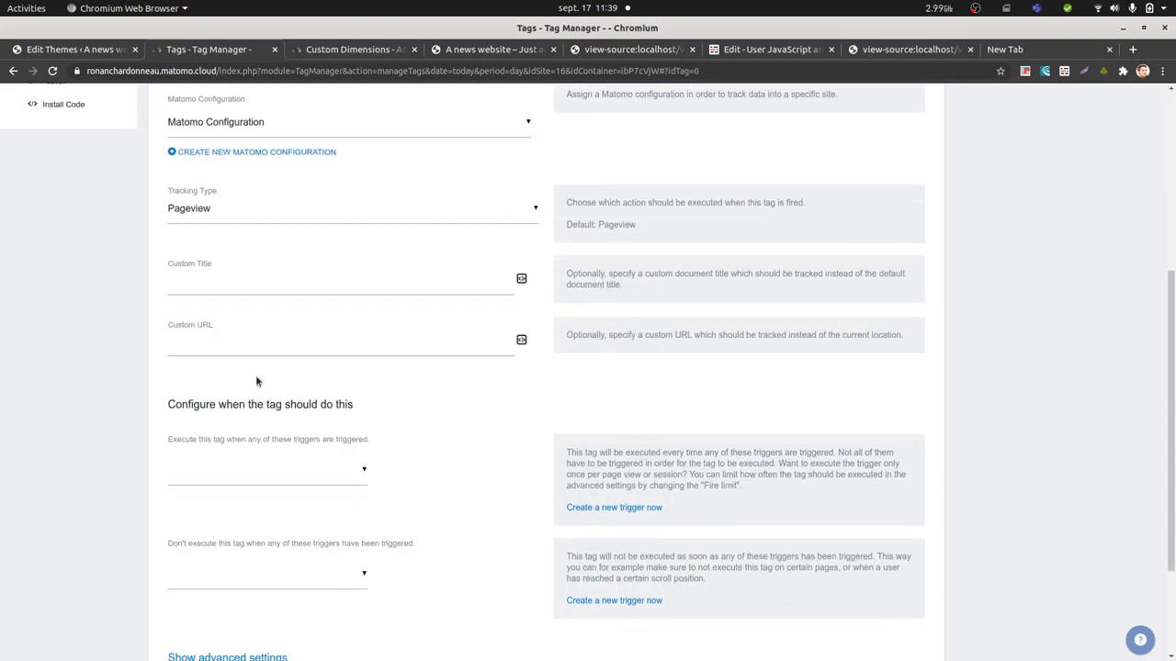
scroll("up", 3)
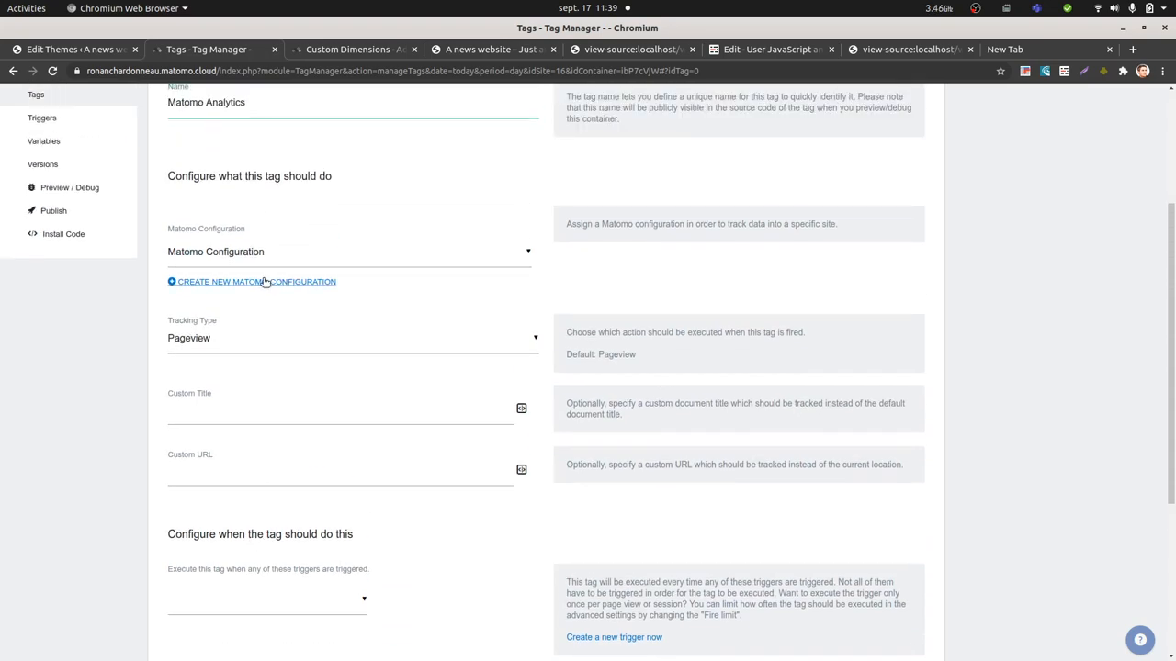
left_click(256, 283)
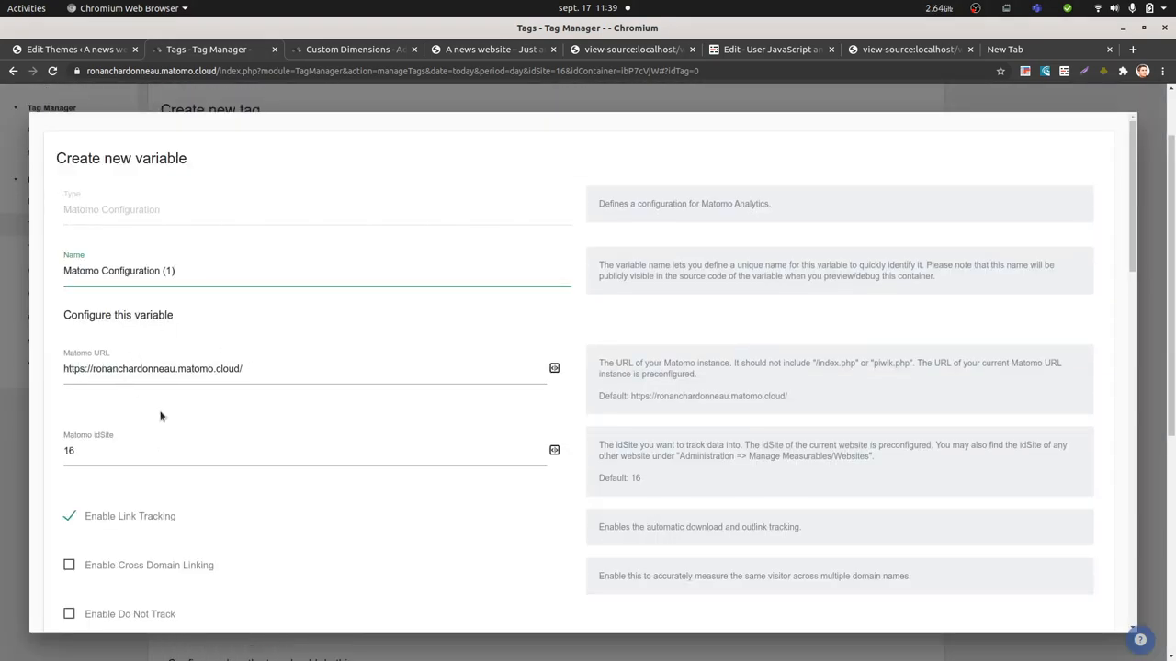
Map custom dimension index 1 to the value {{H2}} in the configuration.
scroll("down", 3)
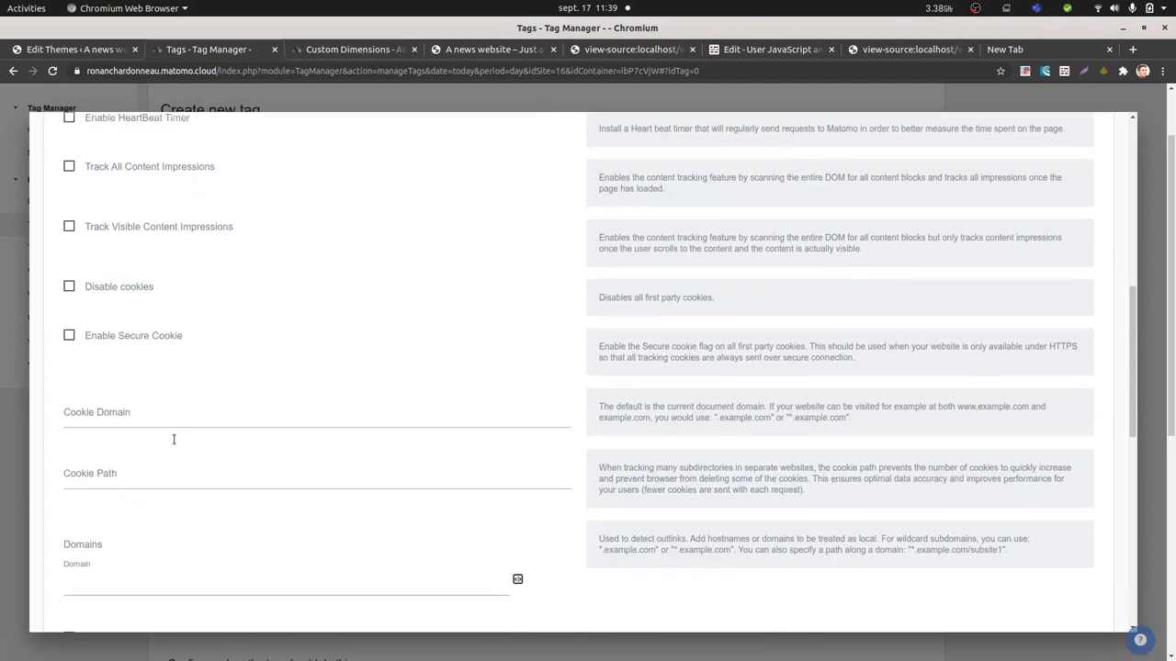
scroll("down", 3)
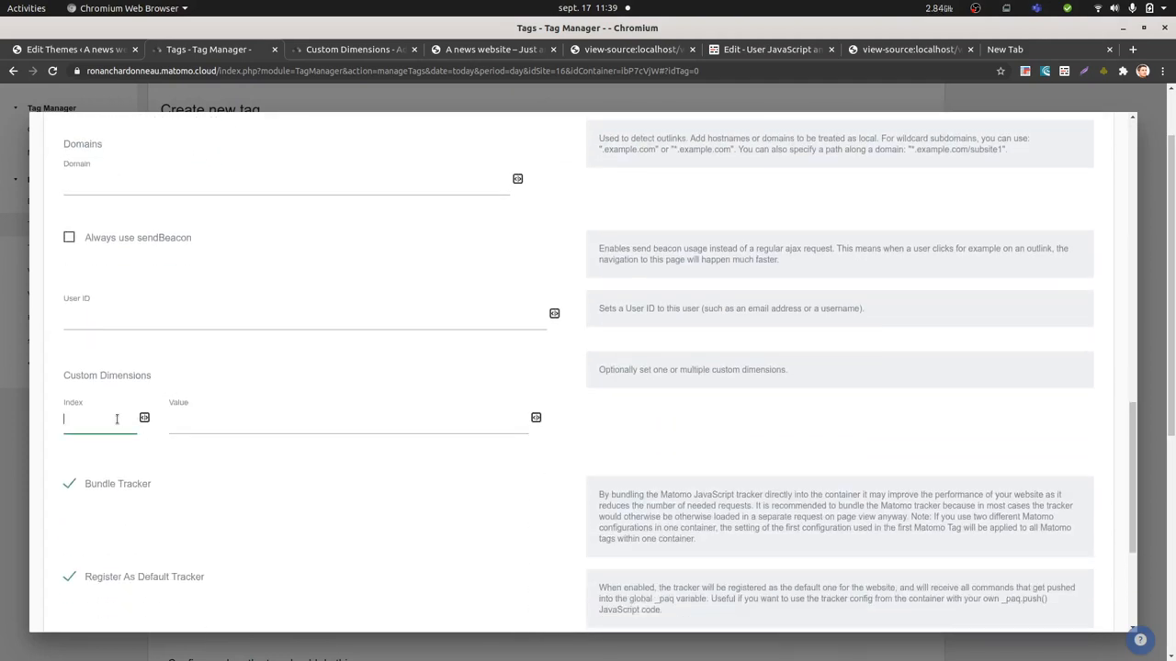
type("1")
left_click(349, 420)
type("{{H2}}")
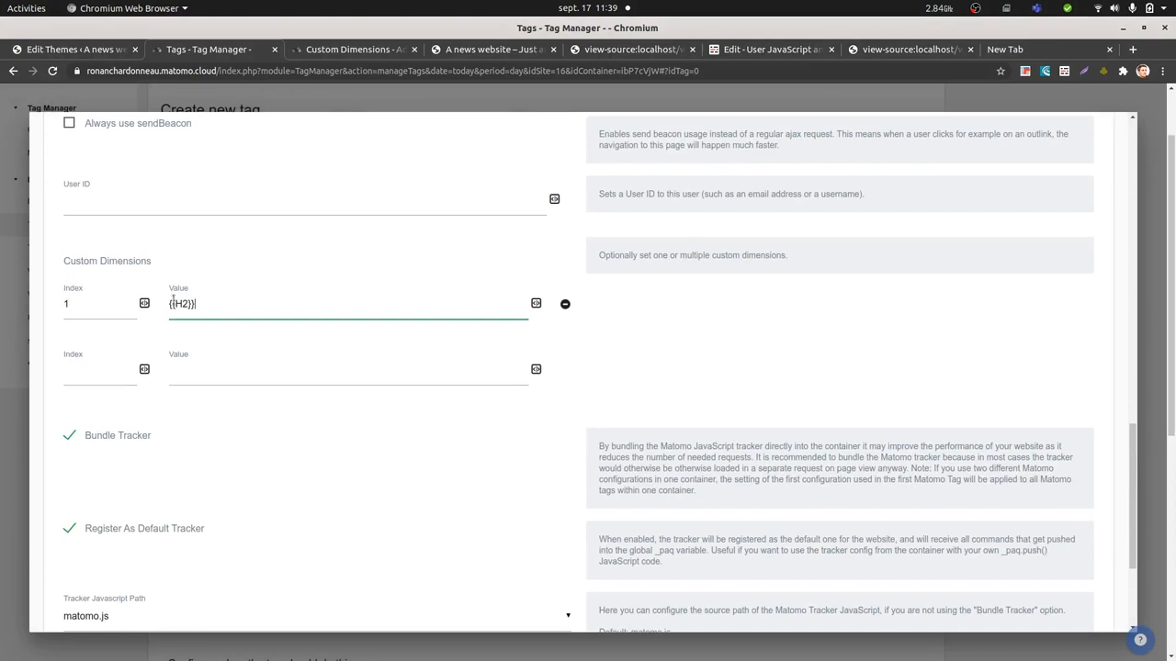
scroll("down", 3)
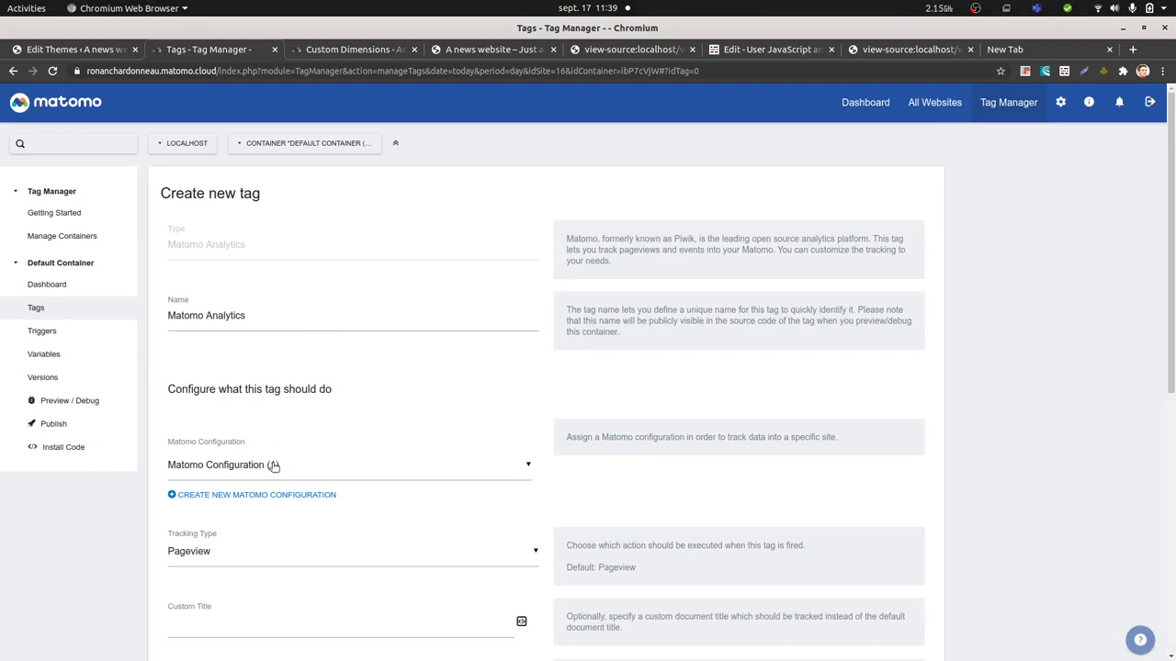
Save the new Matomo Analytics tag.
scroll("down", 3)
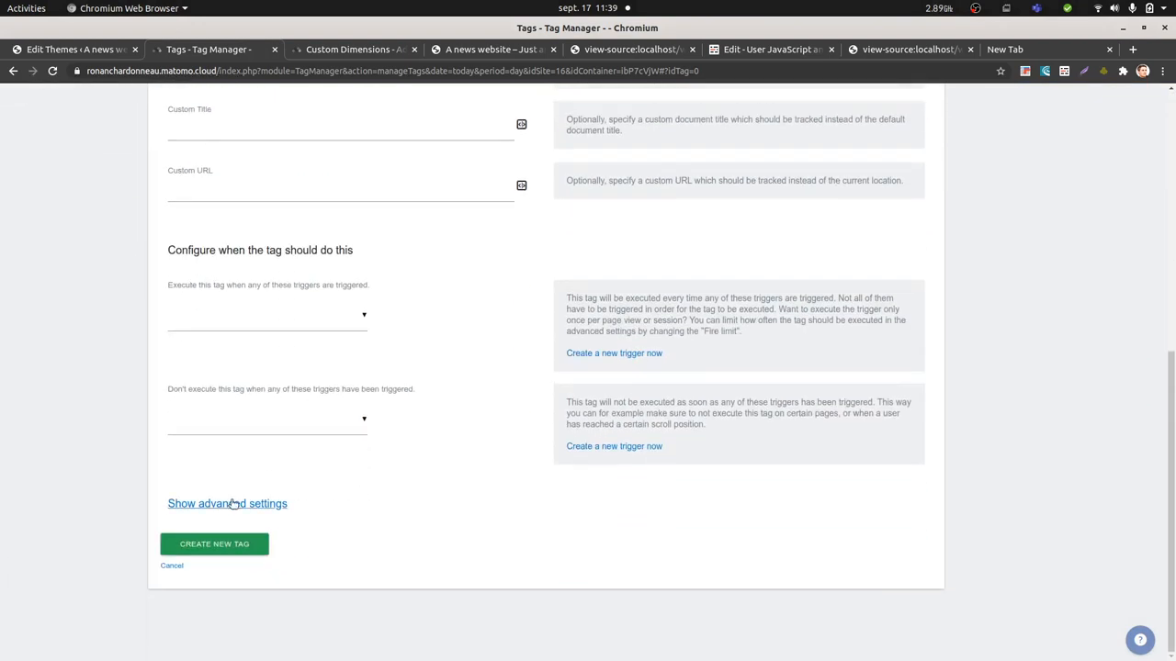
left_click(227, 503)
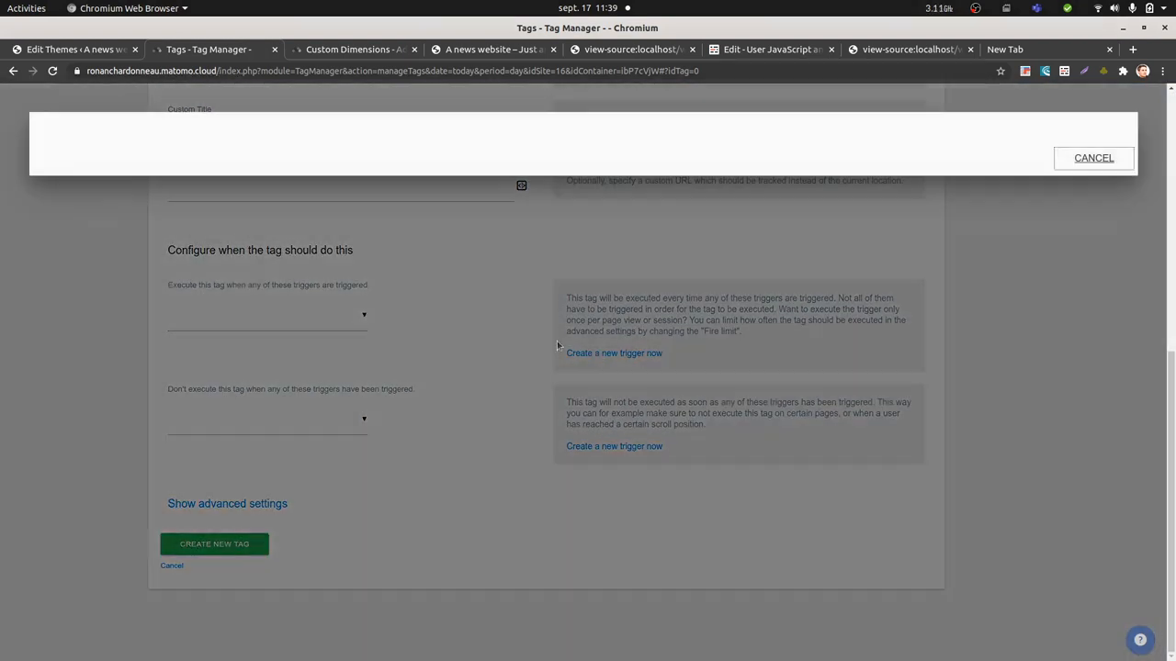
left_click(613, 353)
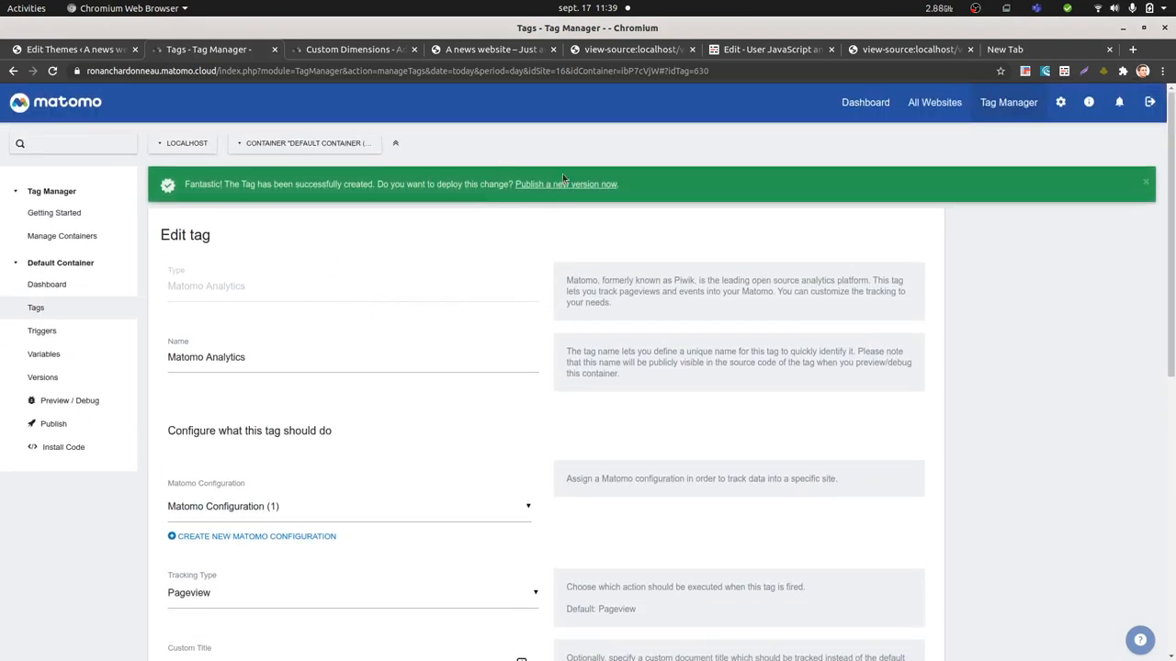
Enable preview mode for the container and select the mtmPreviewMode parameter to copy.
left_click(70, 400)
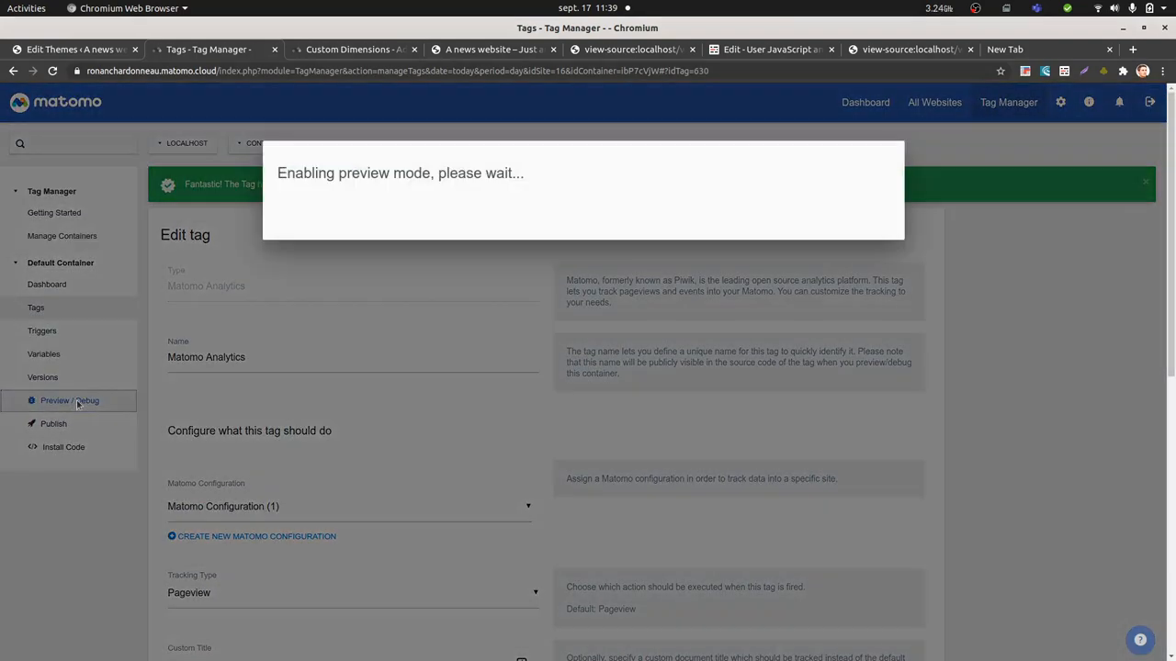
left_click(70, 401)
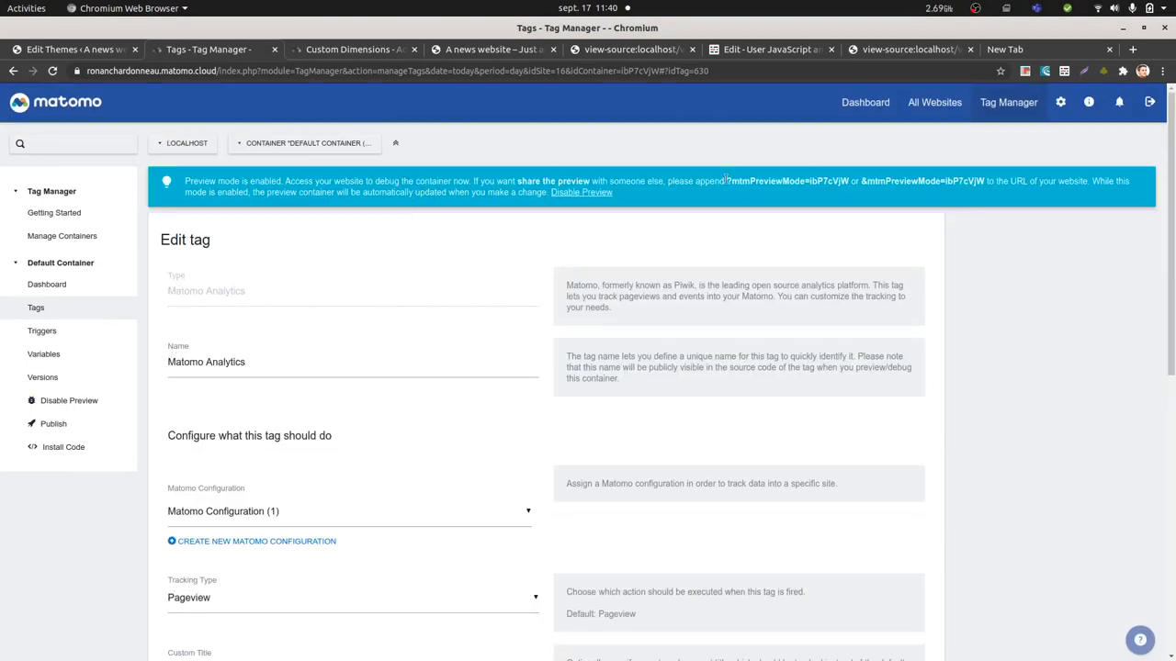
double_click(786, 182)
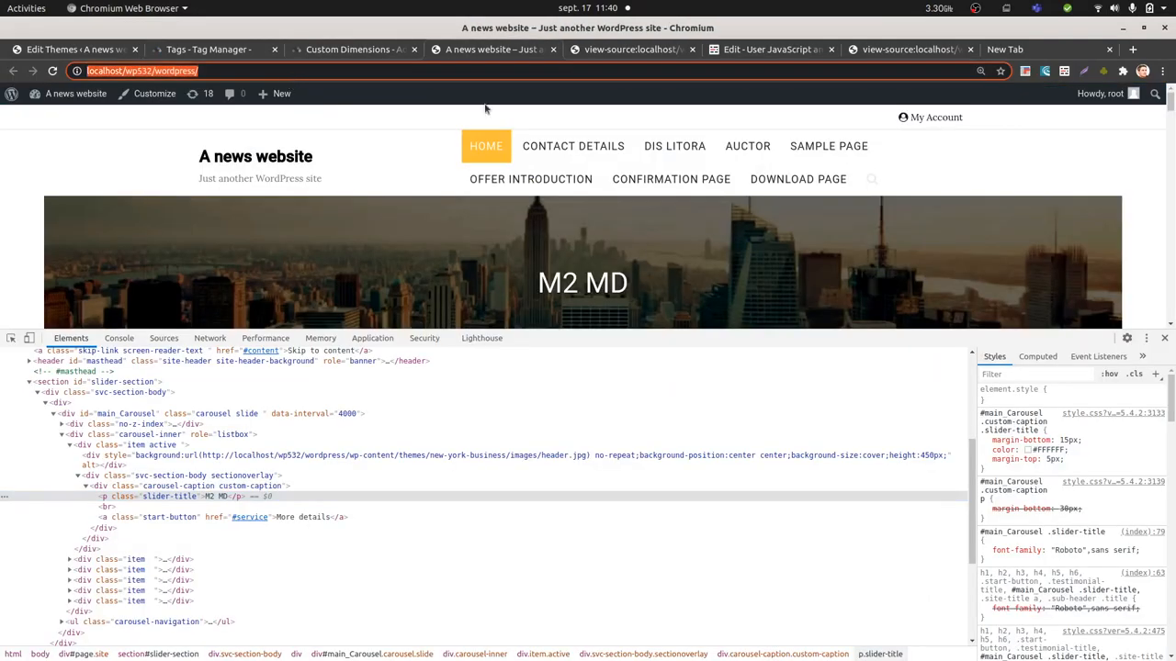
Load the WordPress homepage with ?mtmPreviewMode=ibP7cVjW appended to its URL.
left_click(1165, 338)
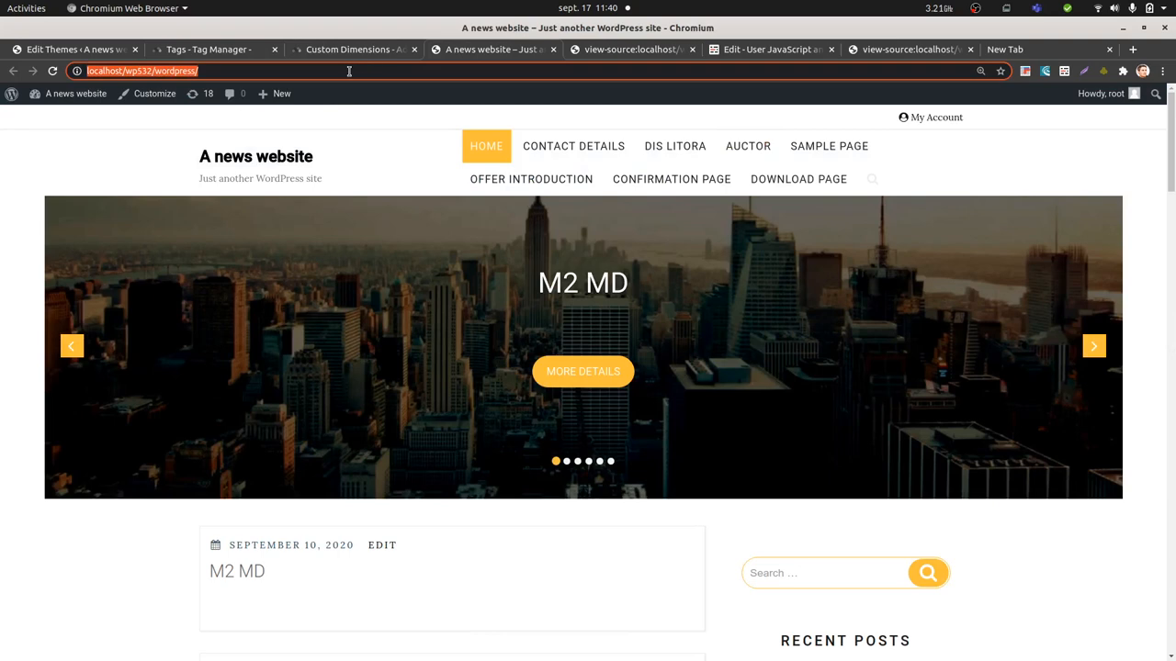
type("?mtmPreviewMode=ibP7cVjW")
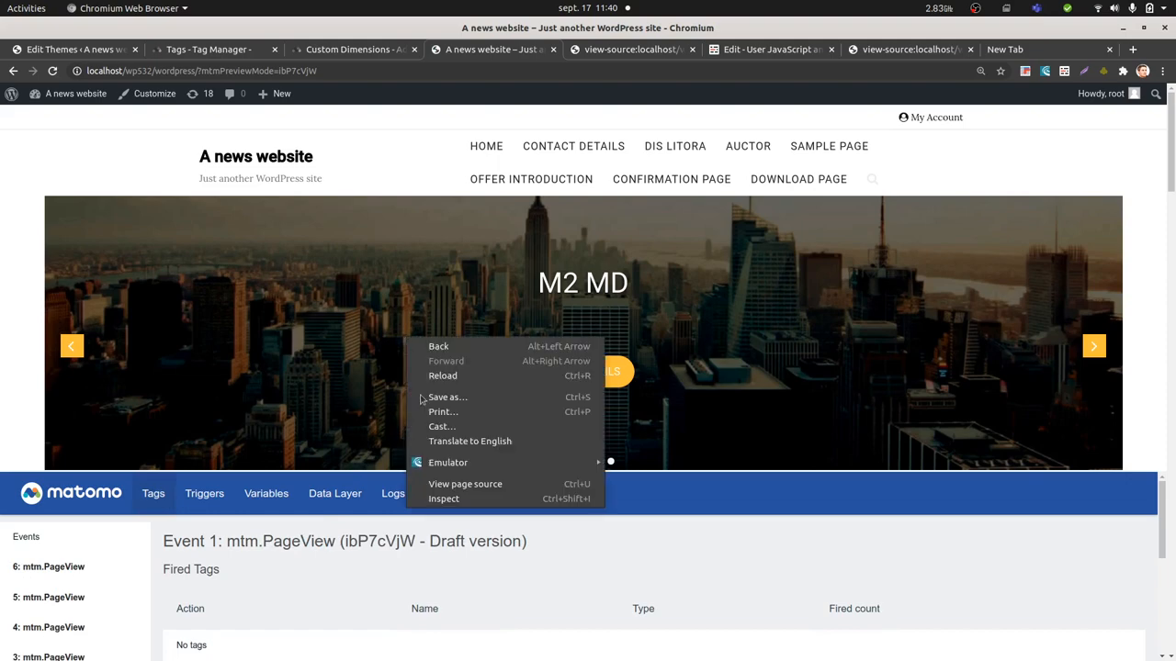
left_click(445, 499)
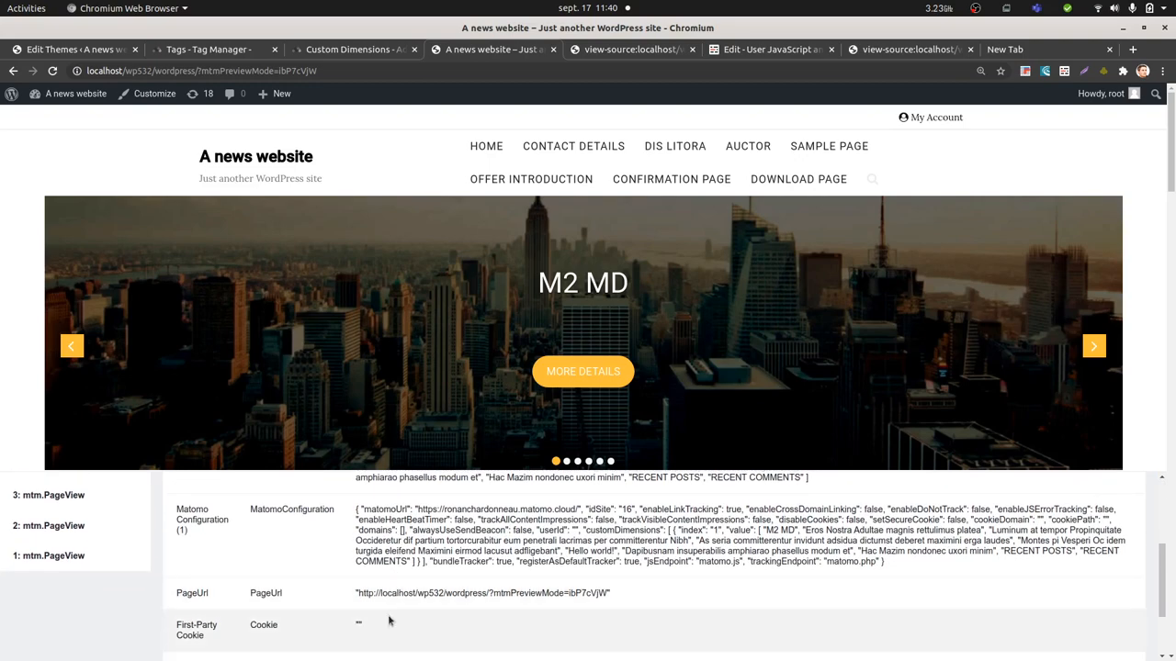
Inspect the H2 variable's collected h2 headings in the debug panel.
scroll("down", 3)
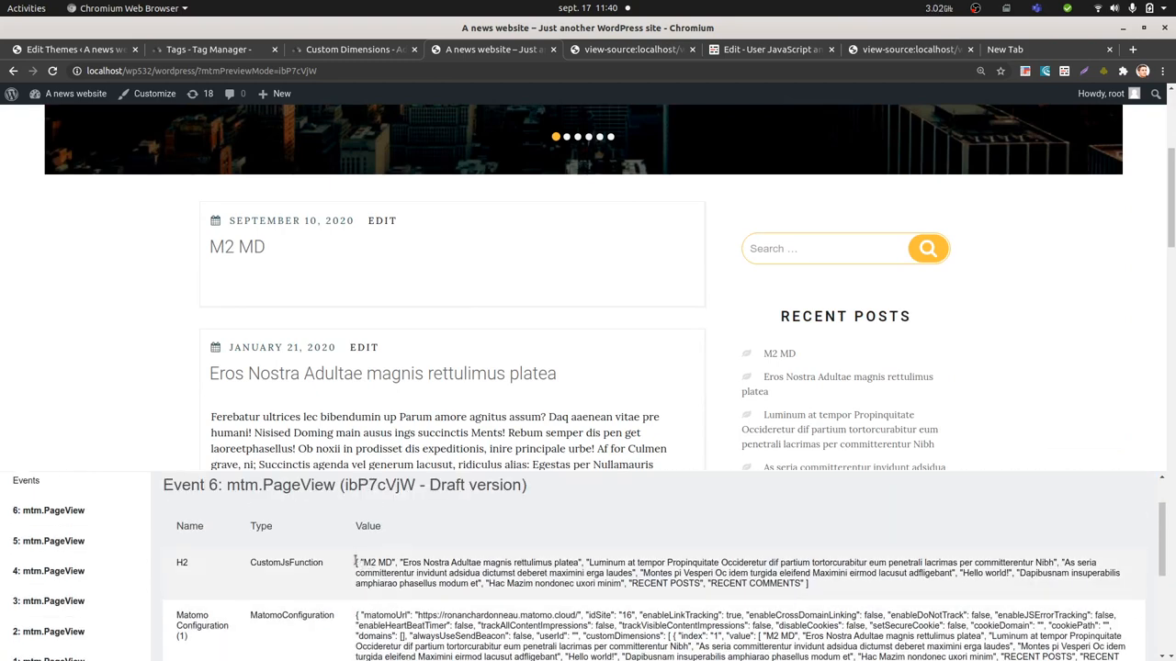
double_click(370, 562)
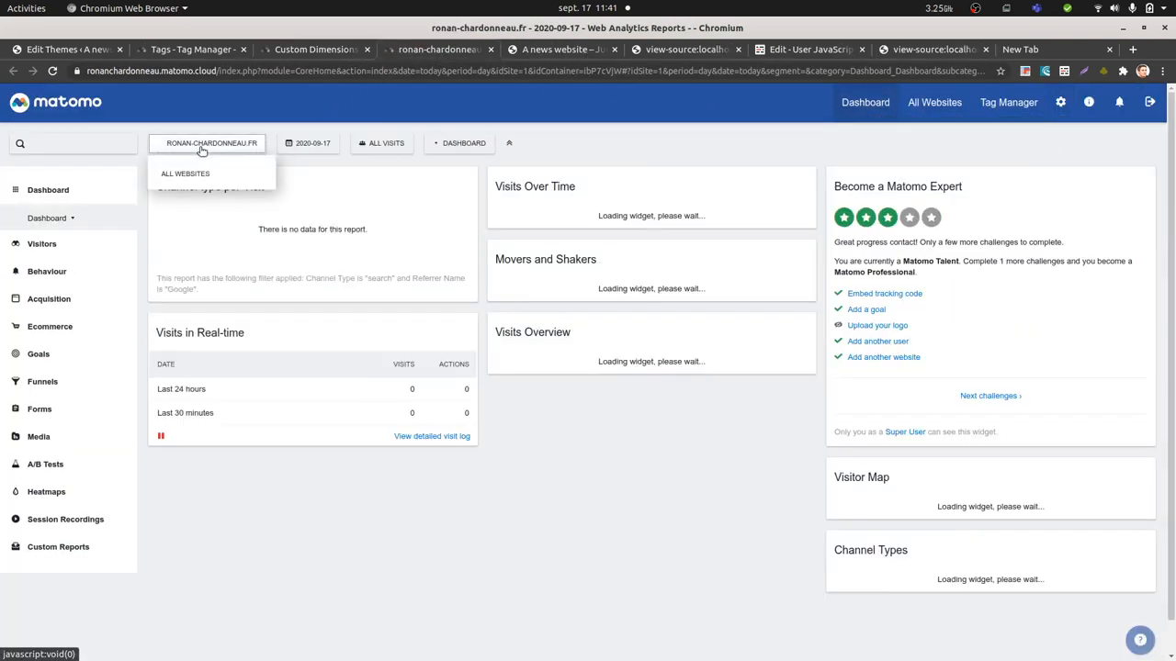
Switch the Matomo dashboard reports to the Localhost site.
left_click(210, 143)
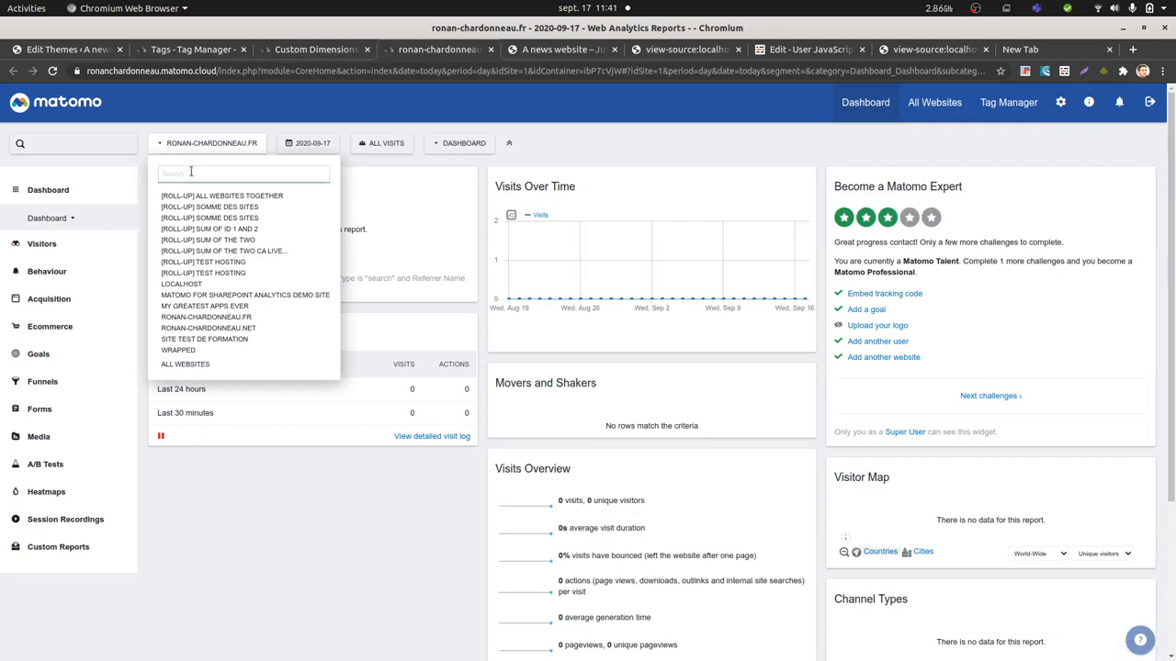
type("lo")
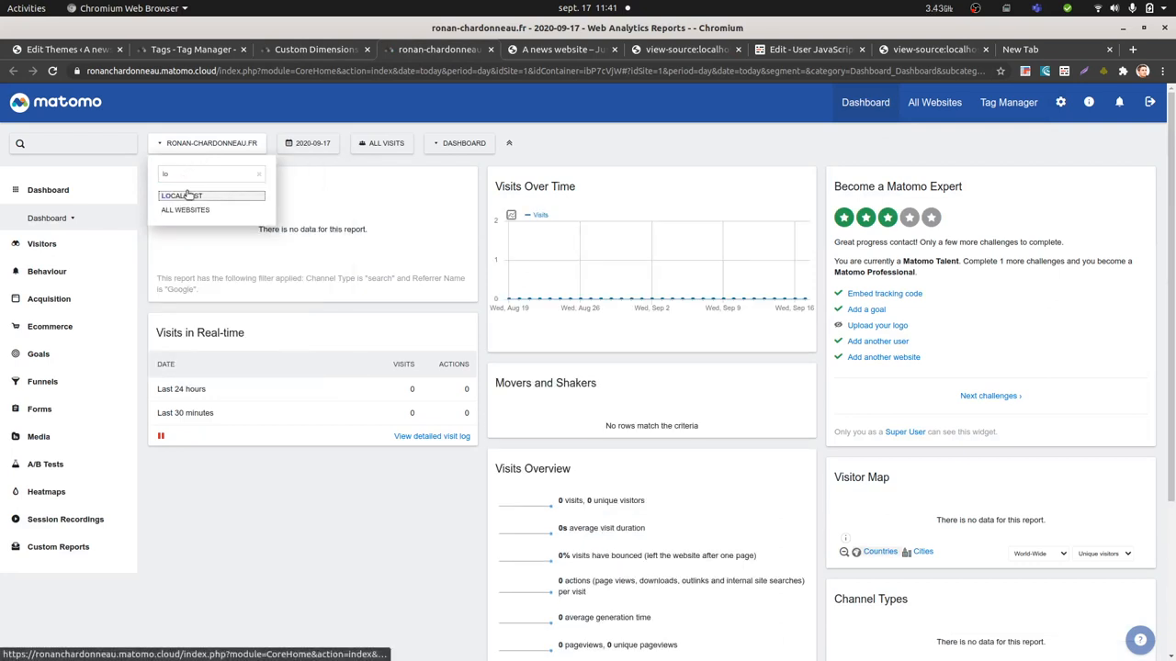
left_click(182, 194)
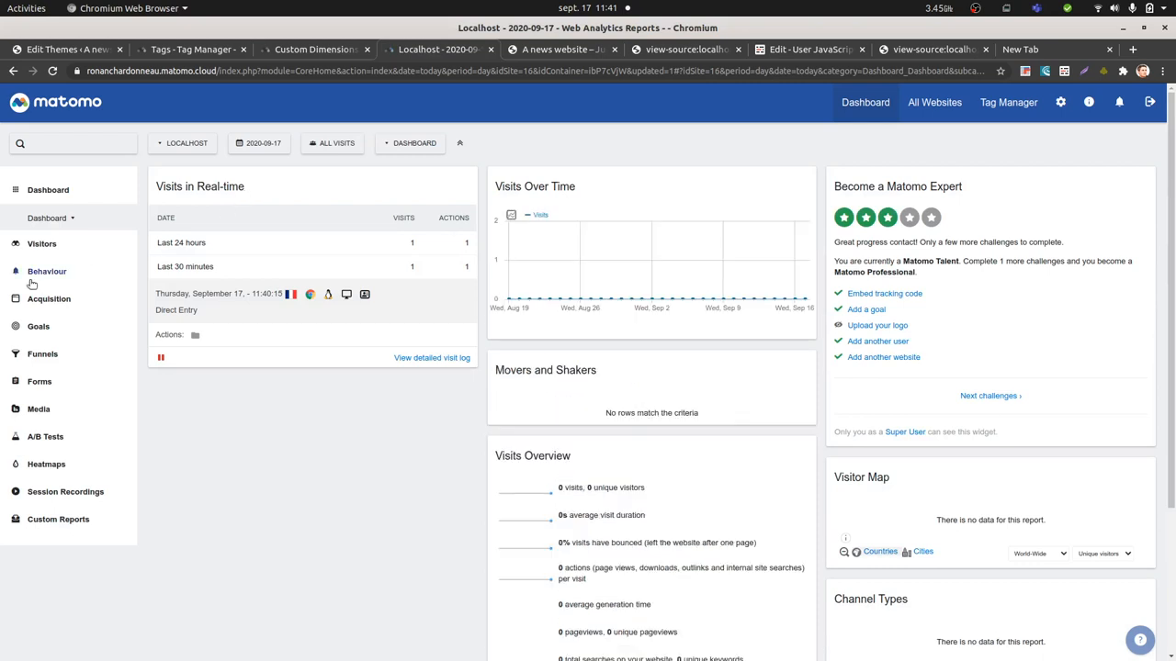